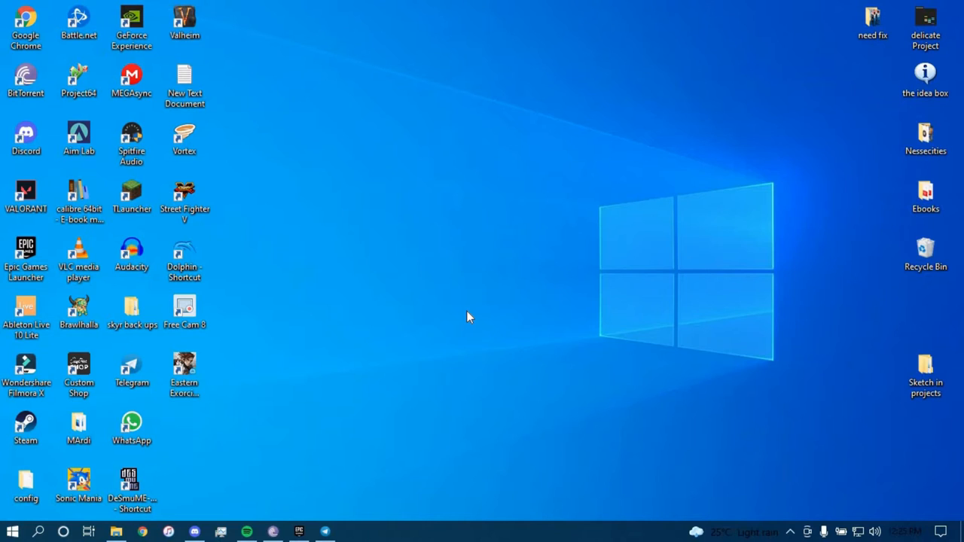
mouse_move(459, 303)
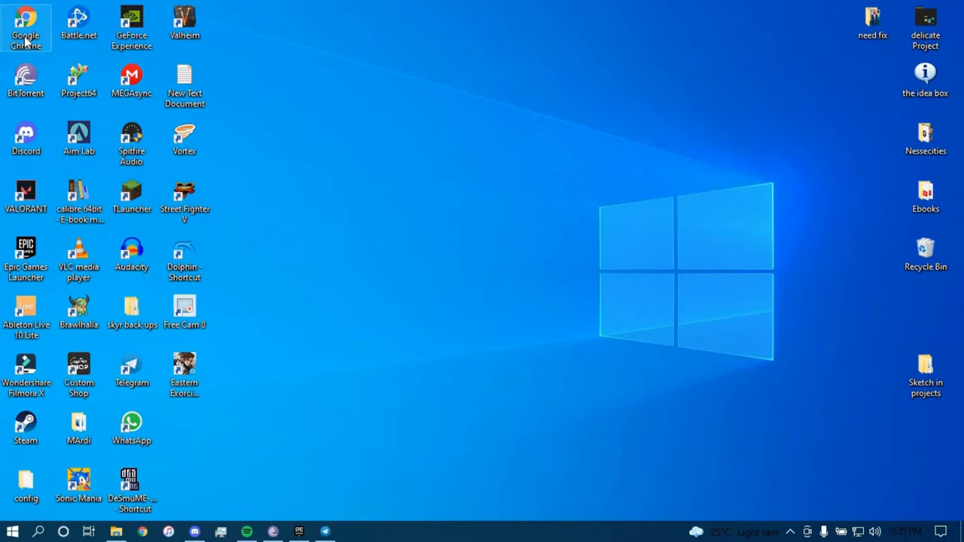
Launch Chrome with a saved profile, maximize it, and go to the WSFS Bank site
double_click(26, 23)
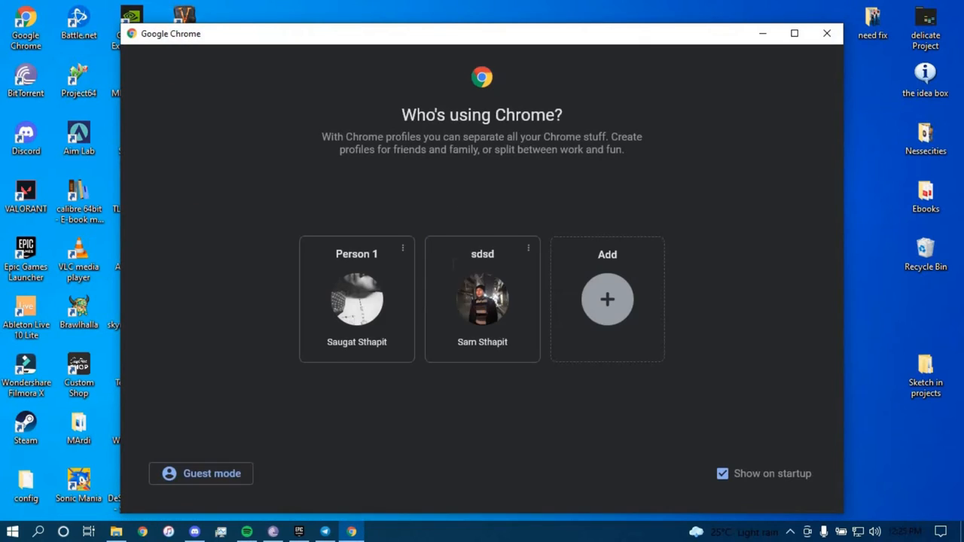
left_click(482, 299)
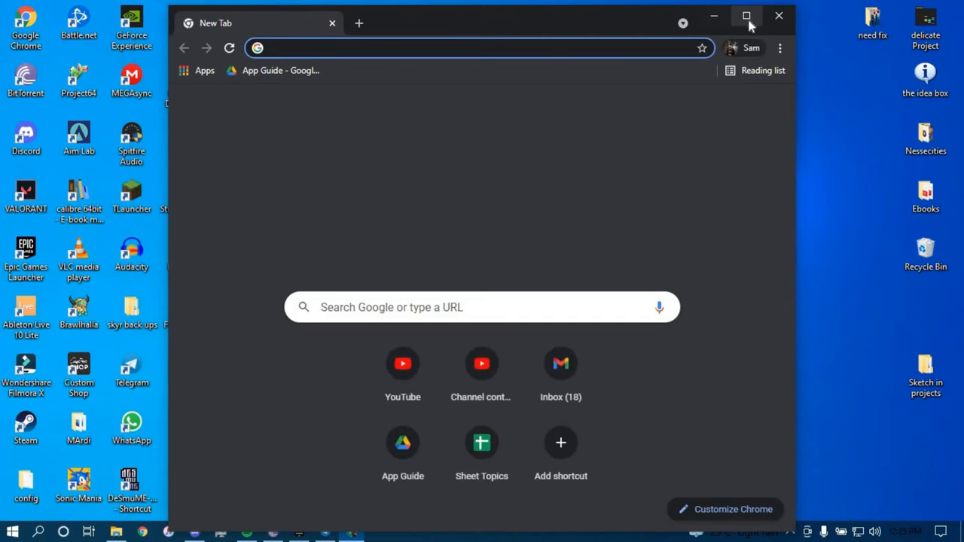
left_click(746, 16)
type("wsfsba")
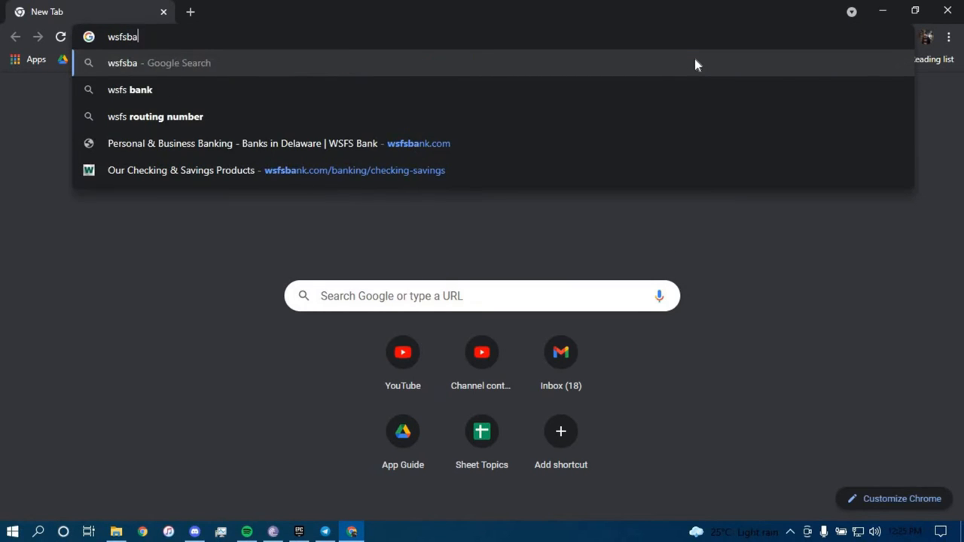
type("nk.com")
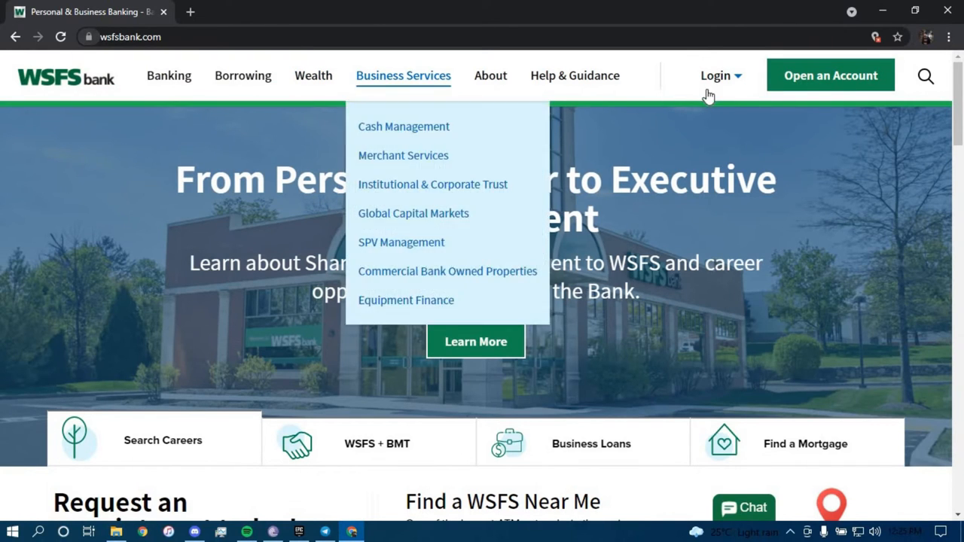
mouse_move(715, 75)
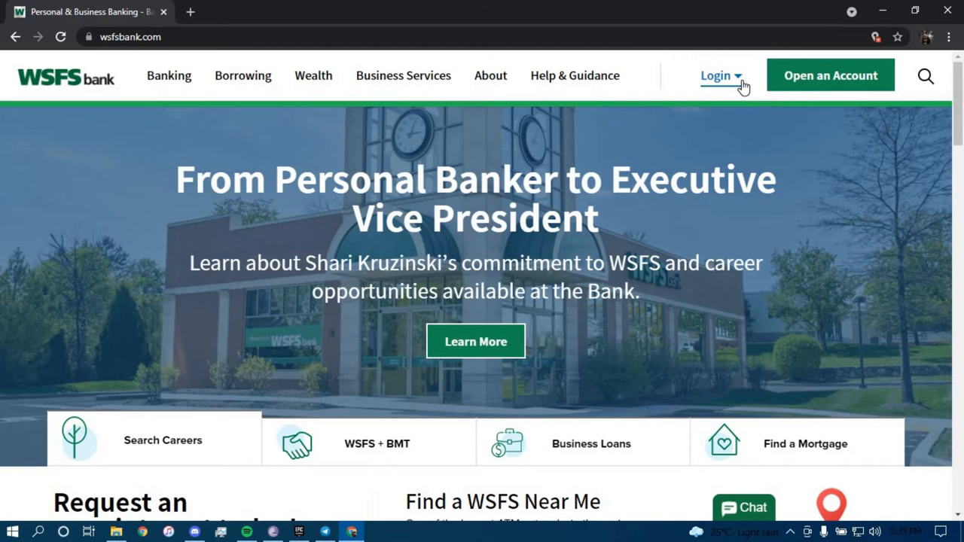
From the Login menu's account-type list, choose Personal Online Banking
left_click(715, 75)
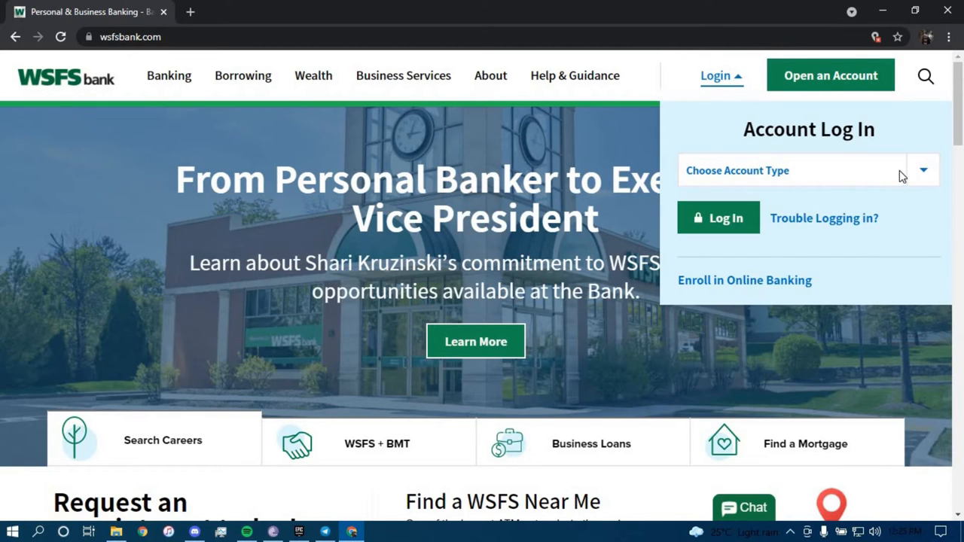
left_click(922, 170)
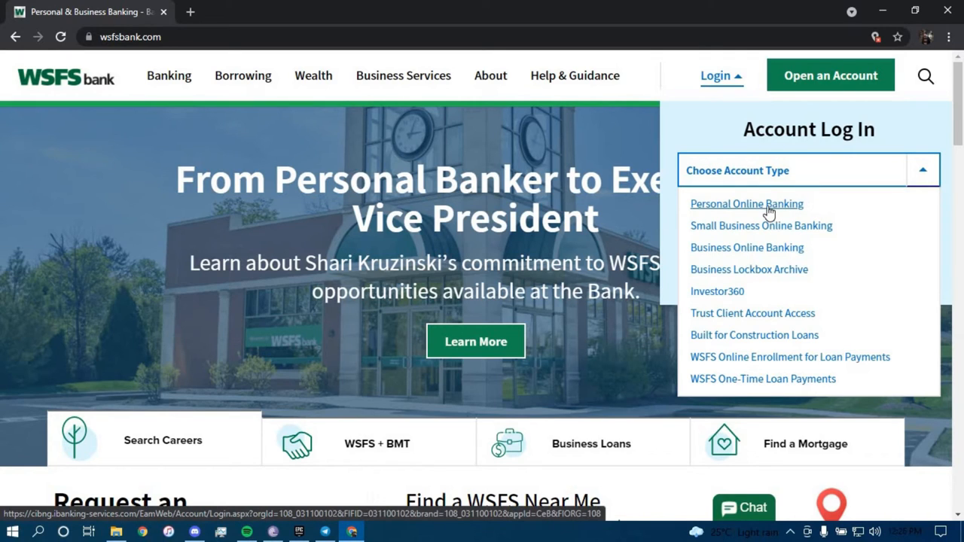
mouse_move(785, 217)
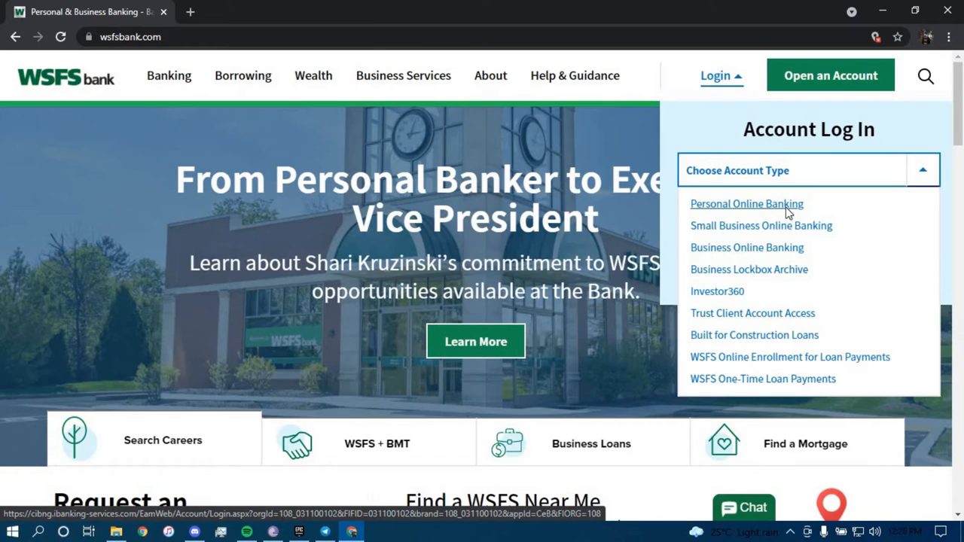
left_click(746, 203)
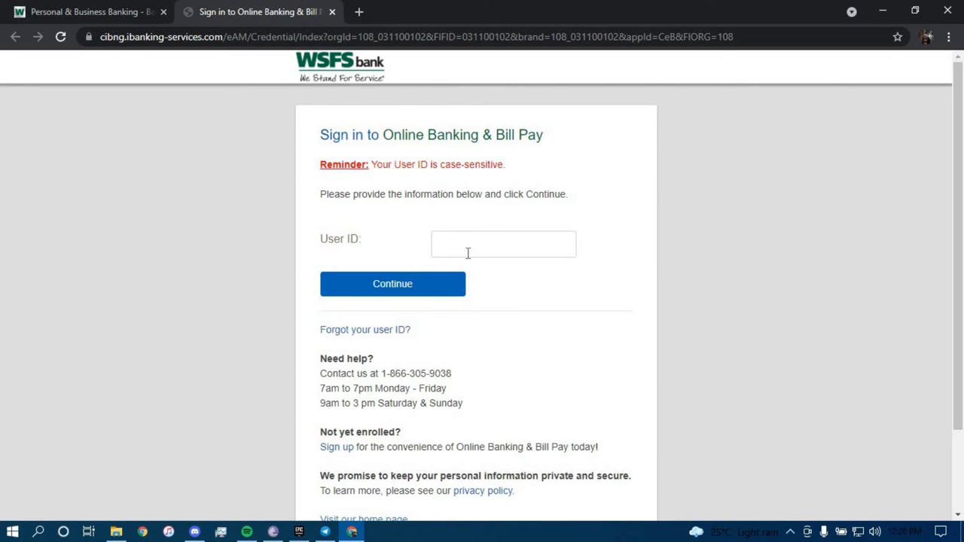
Focus the User ID field on the Online Banking & Bill Pay sign-in page
left_click(503, 244)
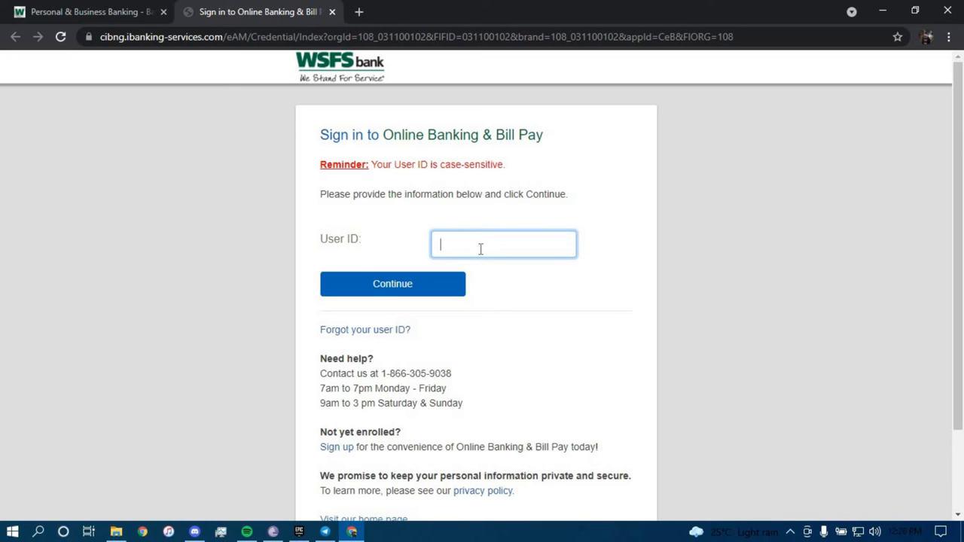
mouse_move(420, 294)
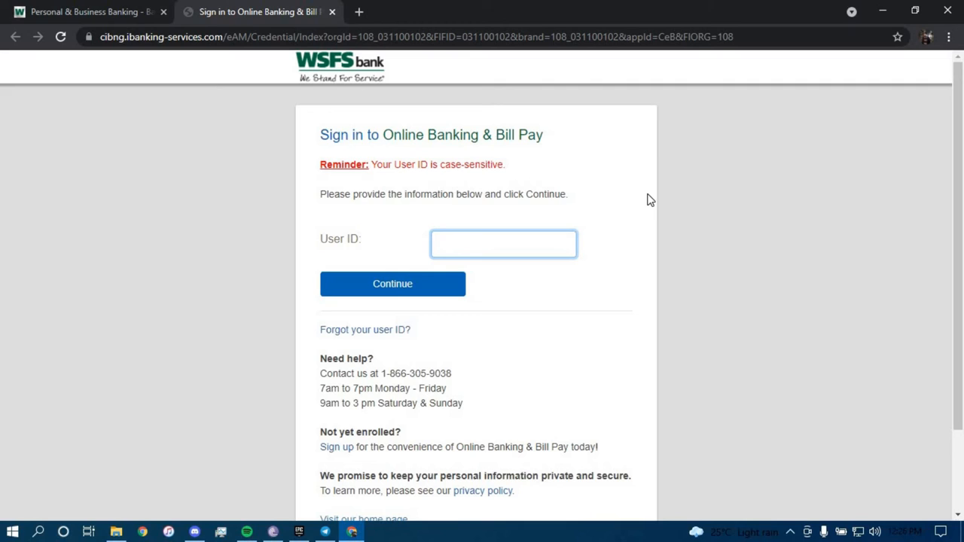
mouse_move(581, 171)
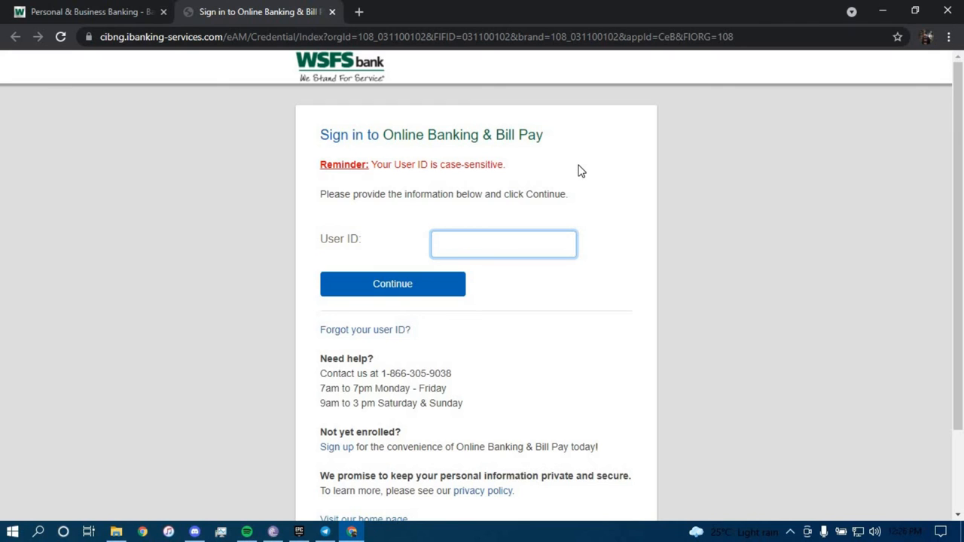
scroll("down", 3)
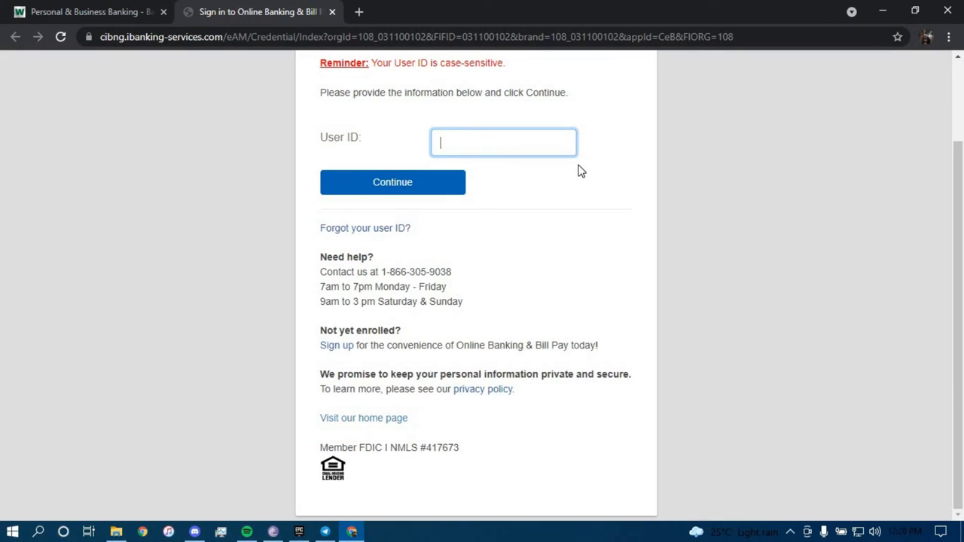